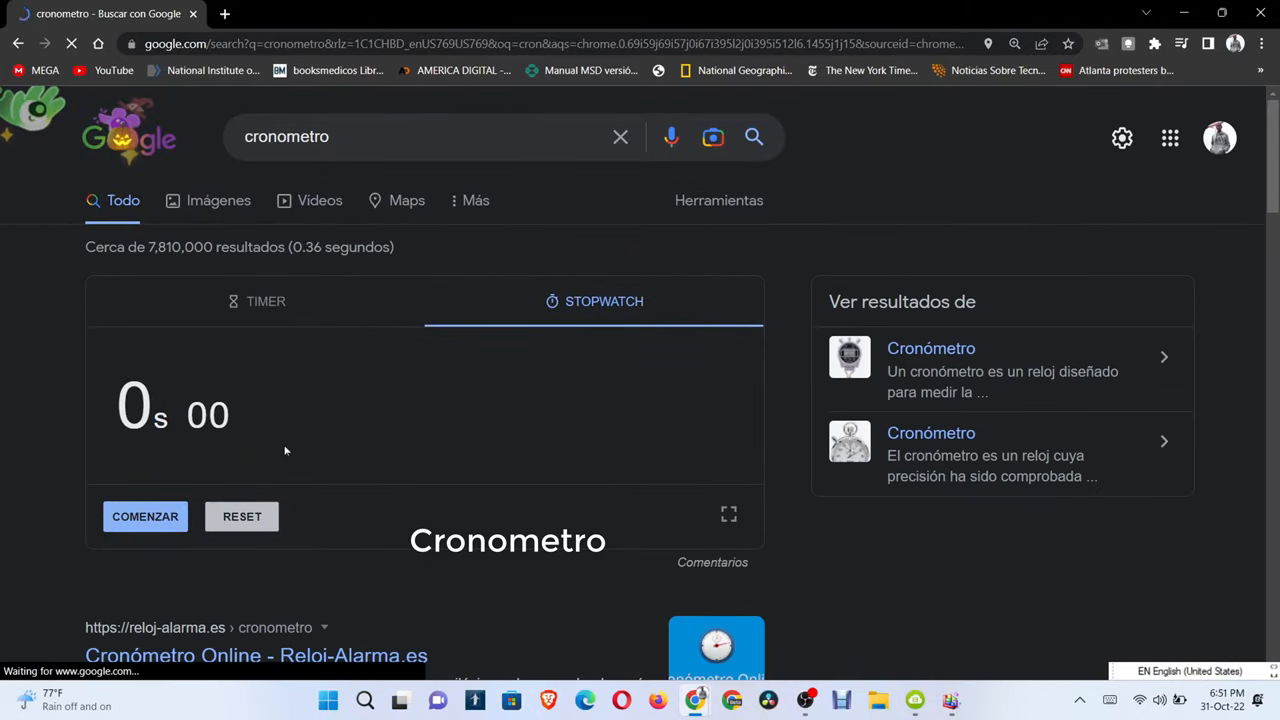
Step: Start the stopwatch, start the 5-minute timer, then reset the stopwatch to 0
click(145, 516)
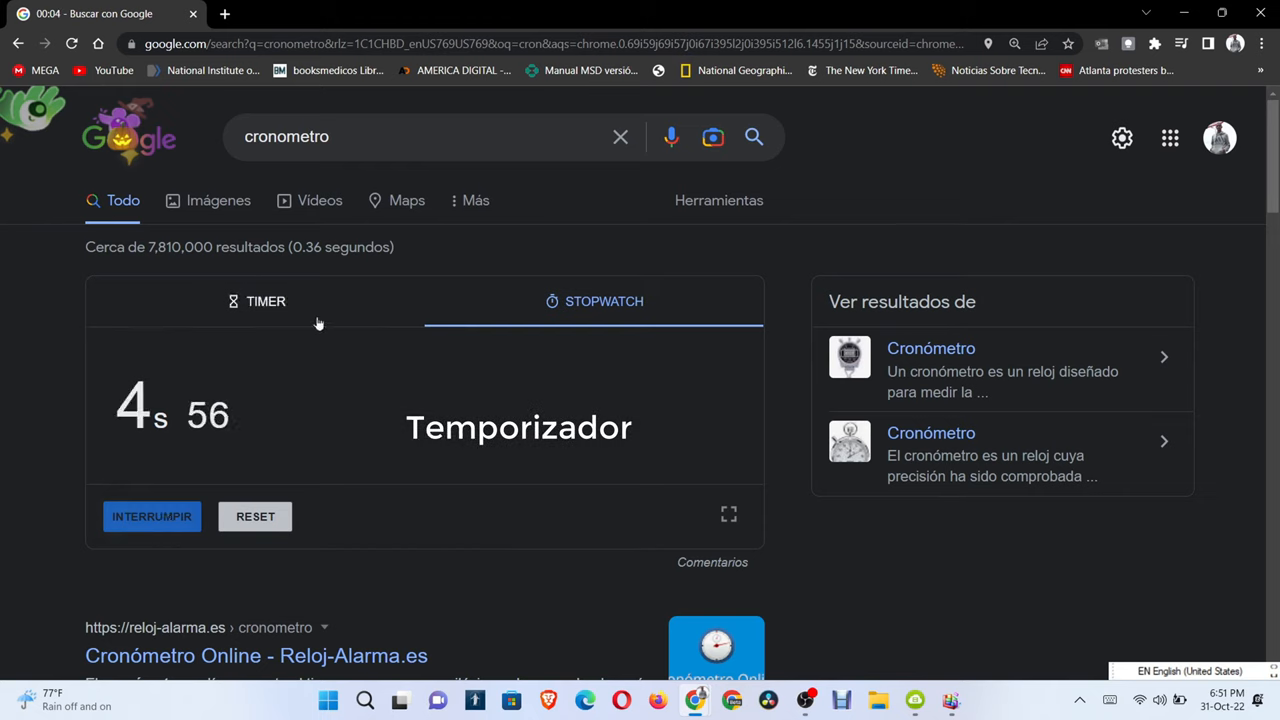
click(266, 301)
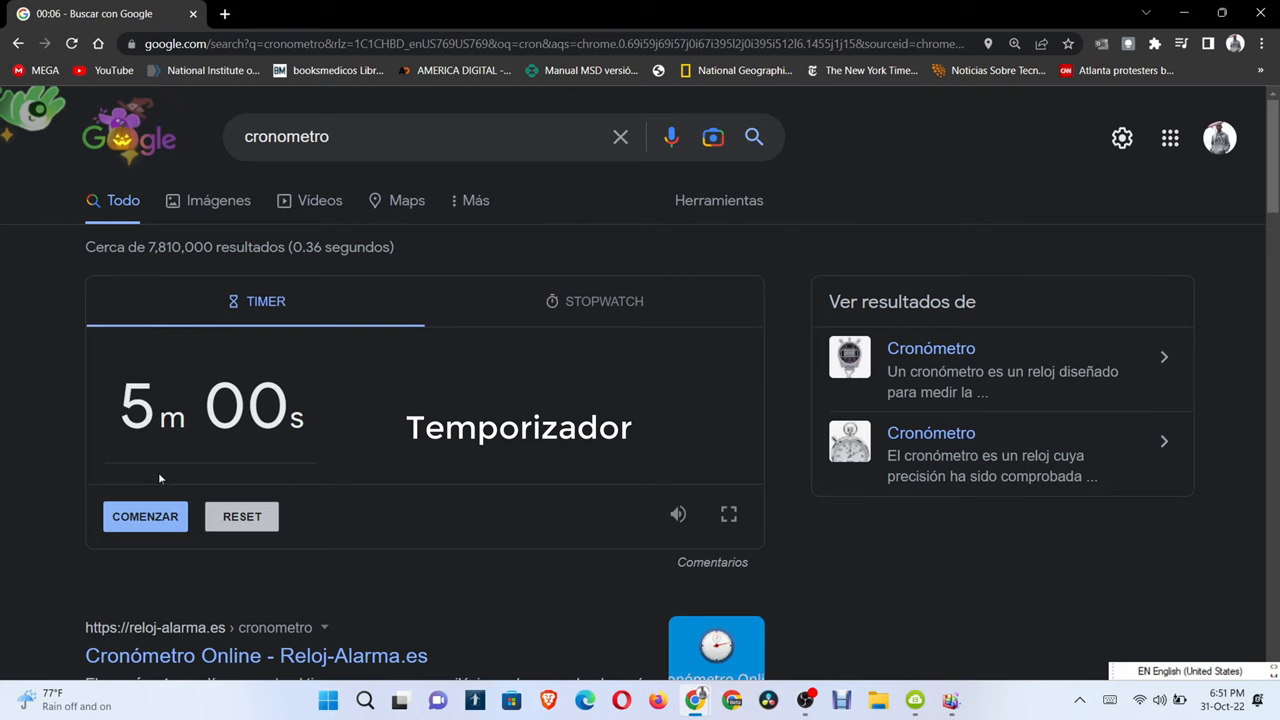
click(145, 516)
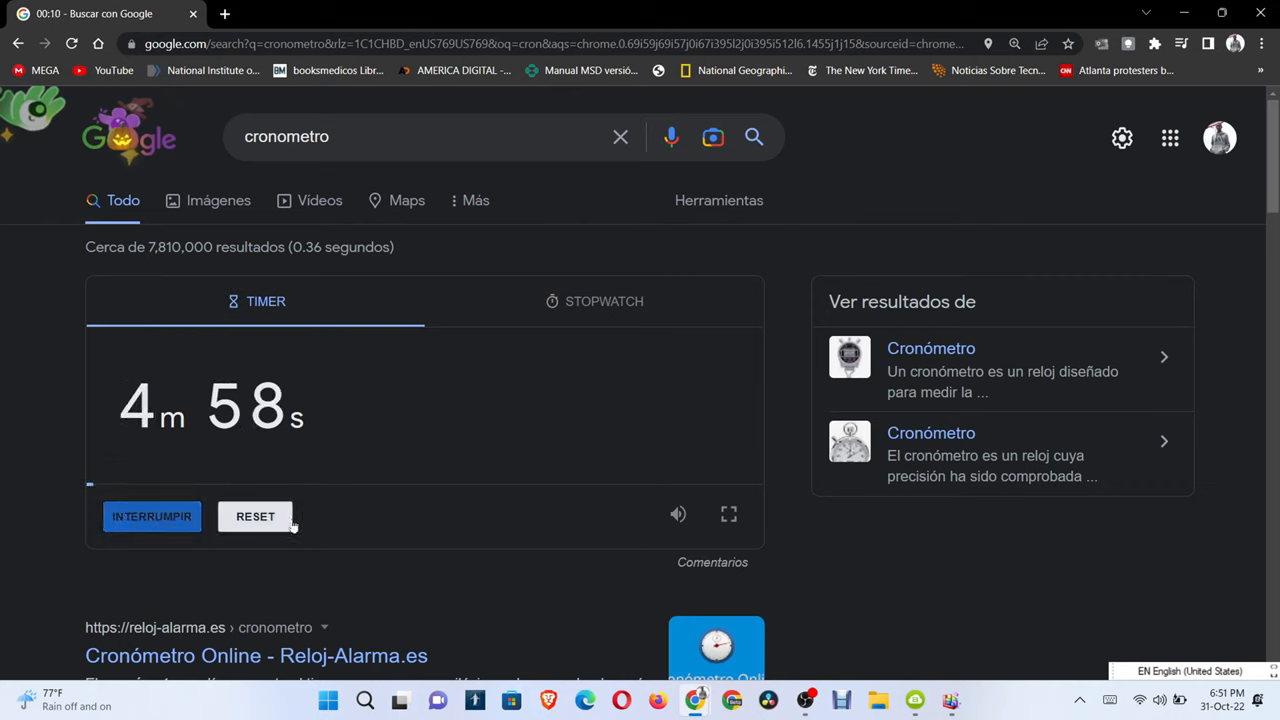
click(593, 301)
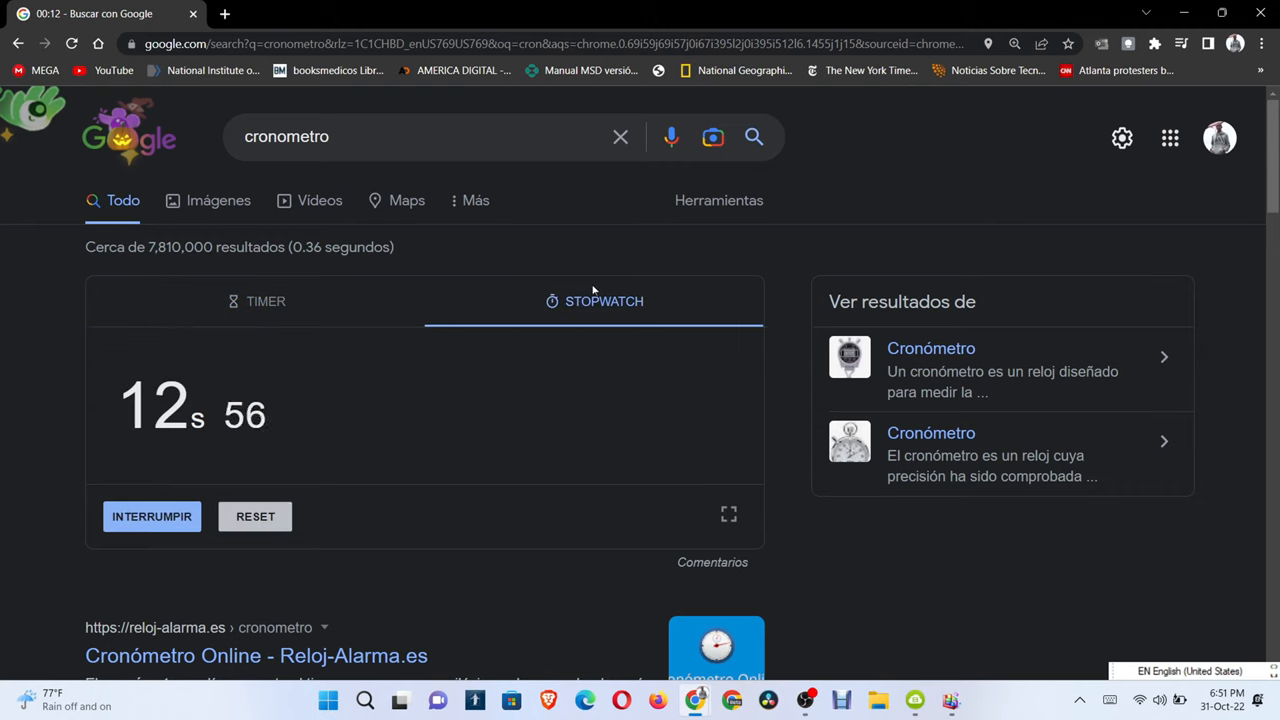
click(255, 516)
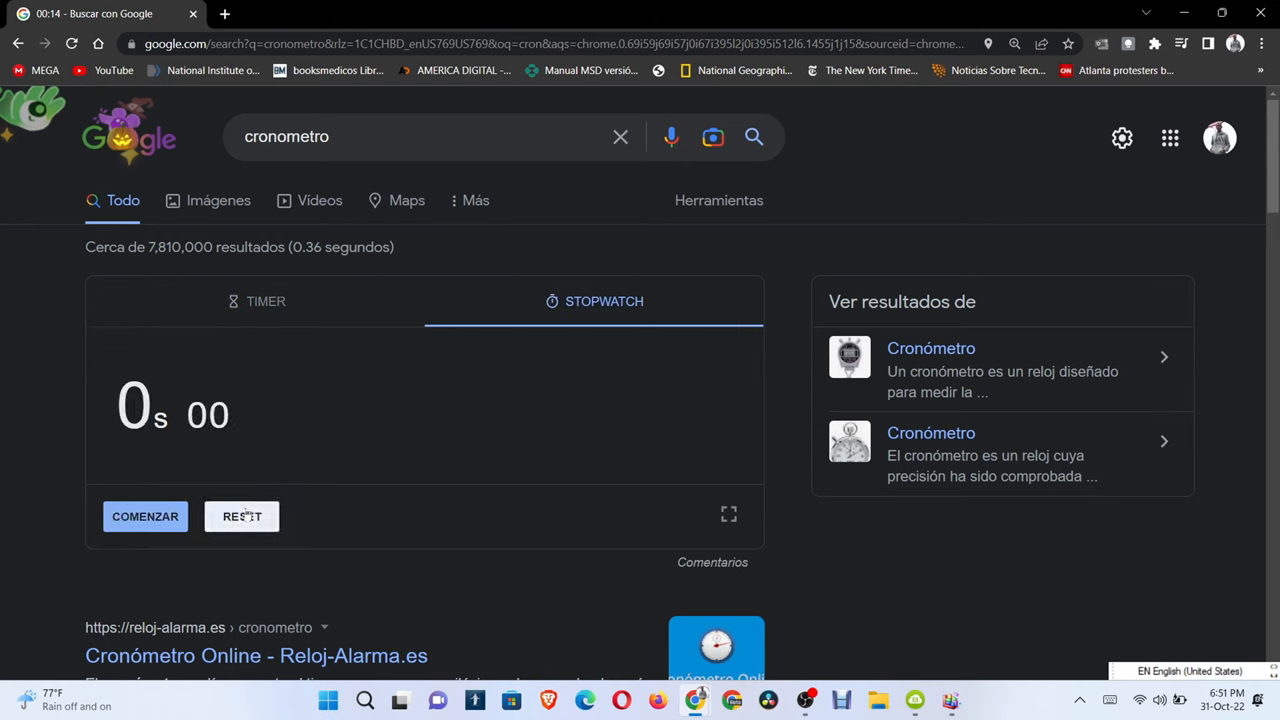
Step: Restart the stopwatch, start the 5-minute timer, and toggle the timer's alarm sound
click(145, 516)
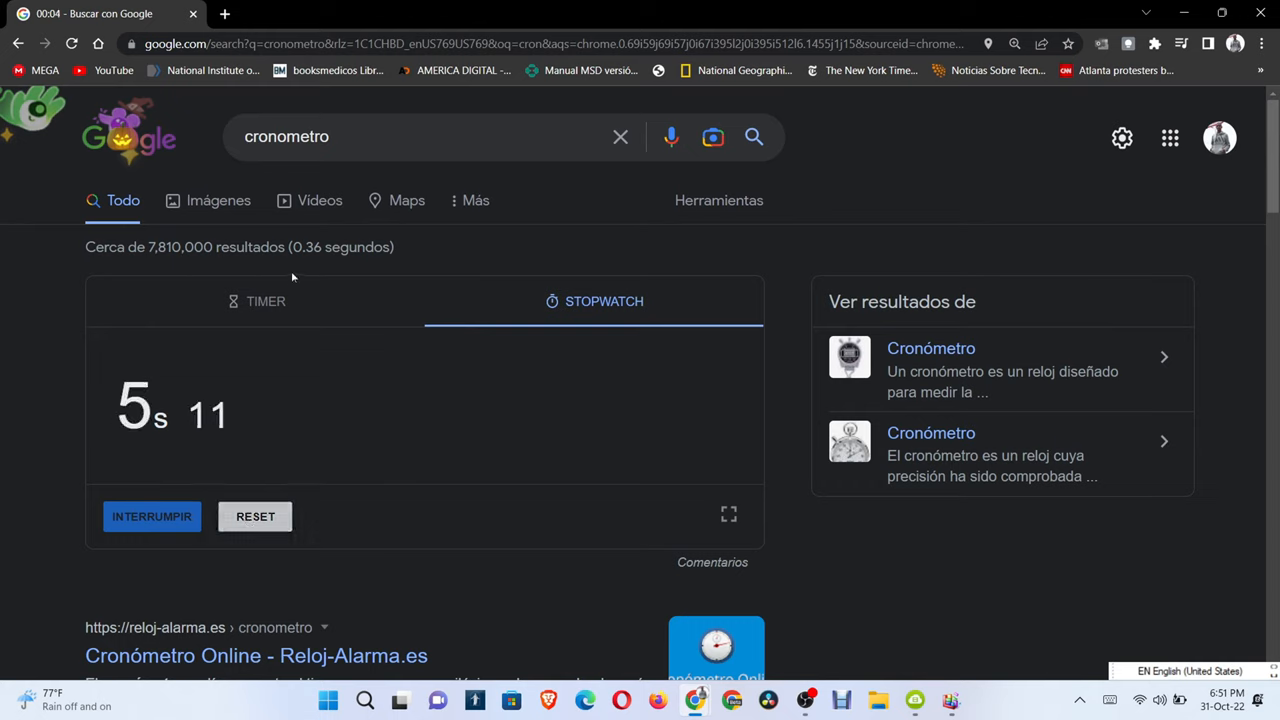
click(265, 301)
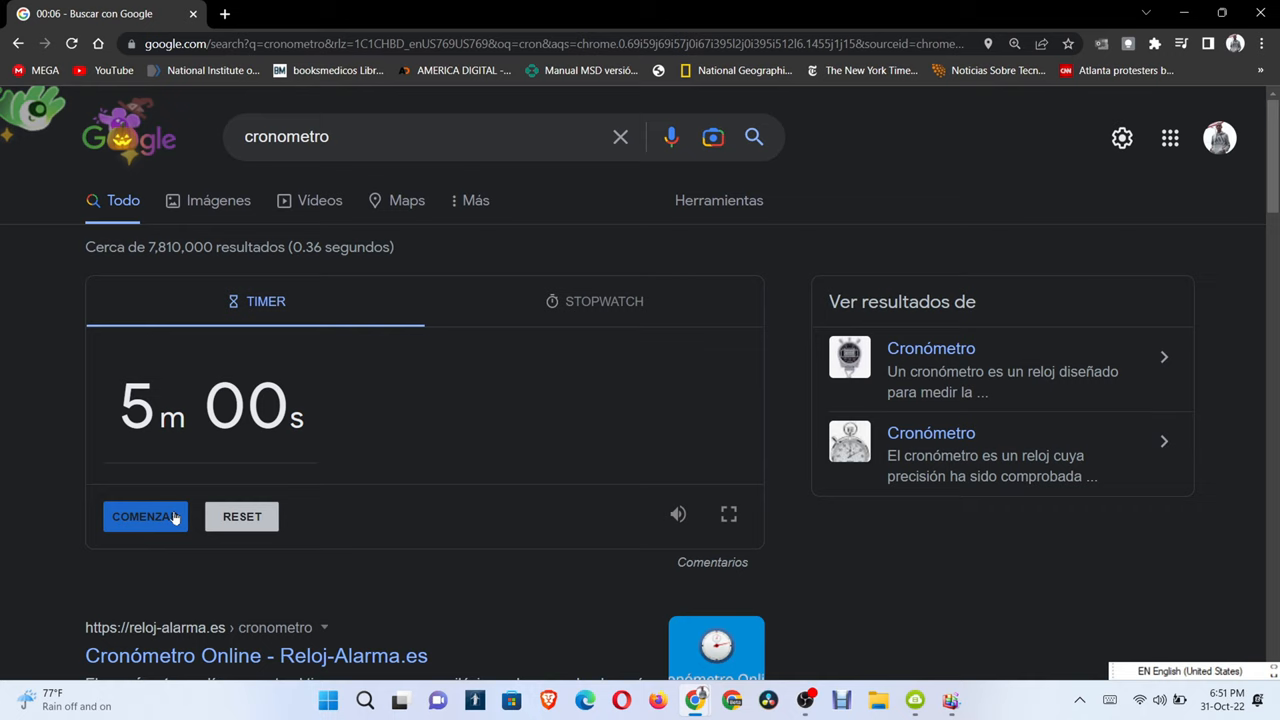
click(145, 516)
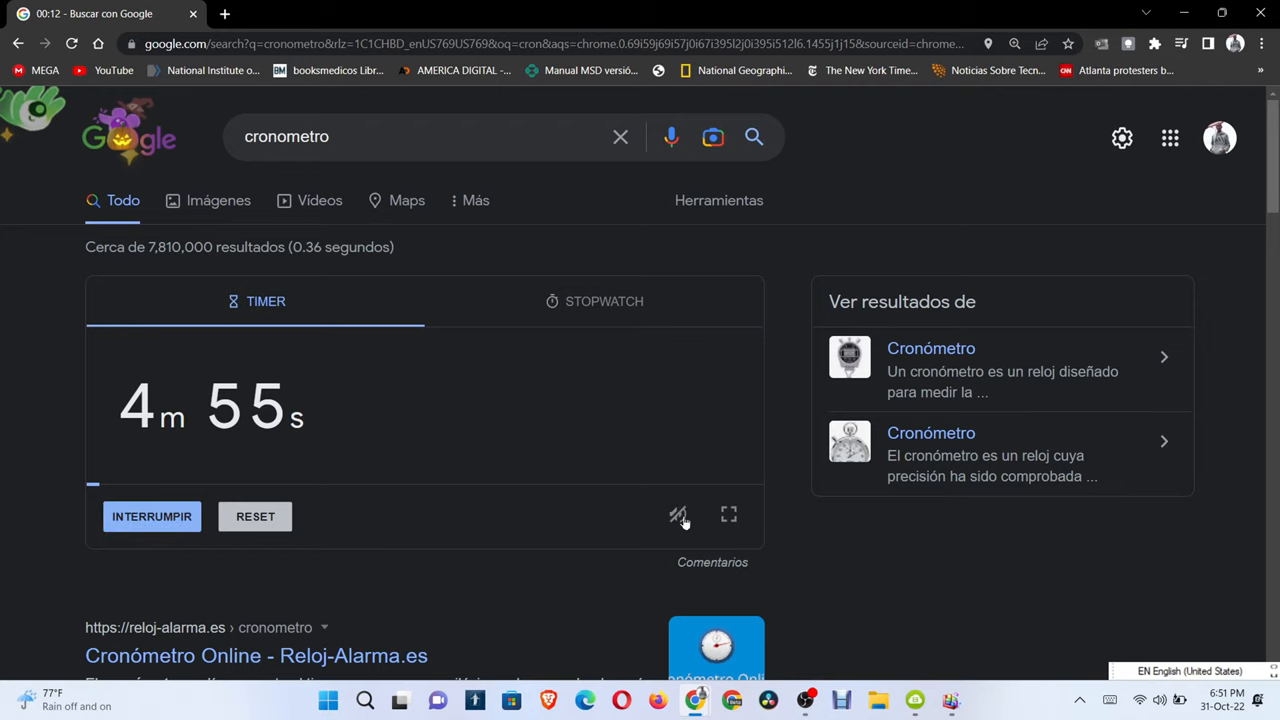
click(678, 514)
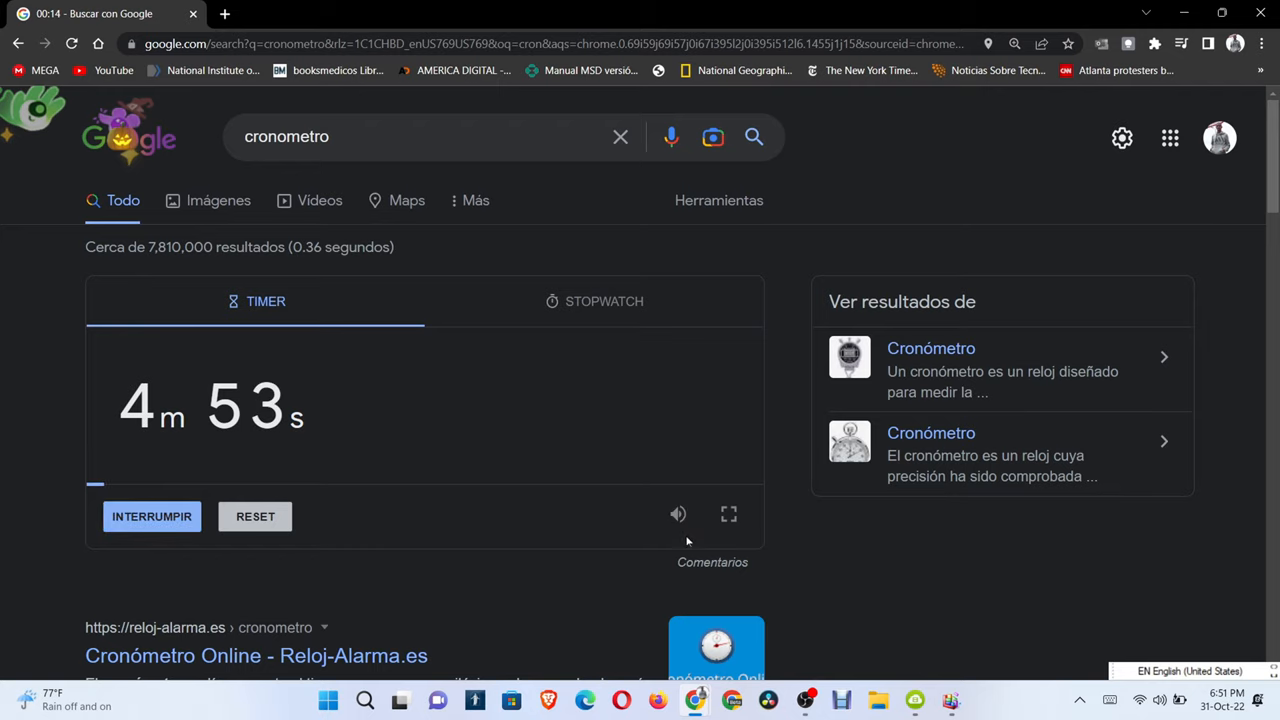
click(728, 514)
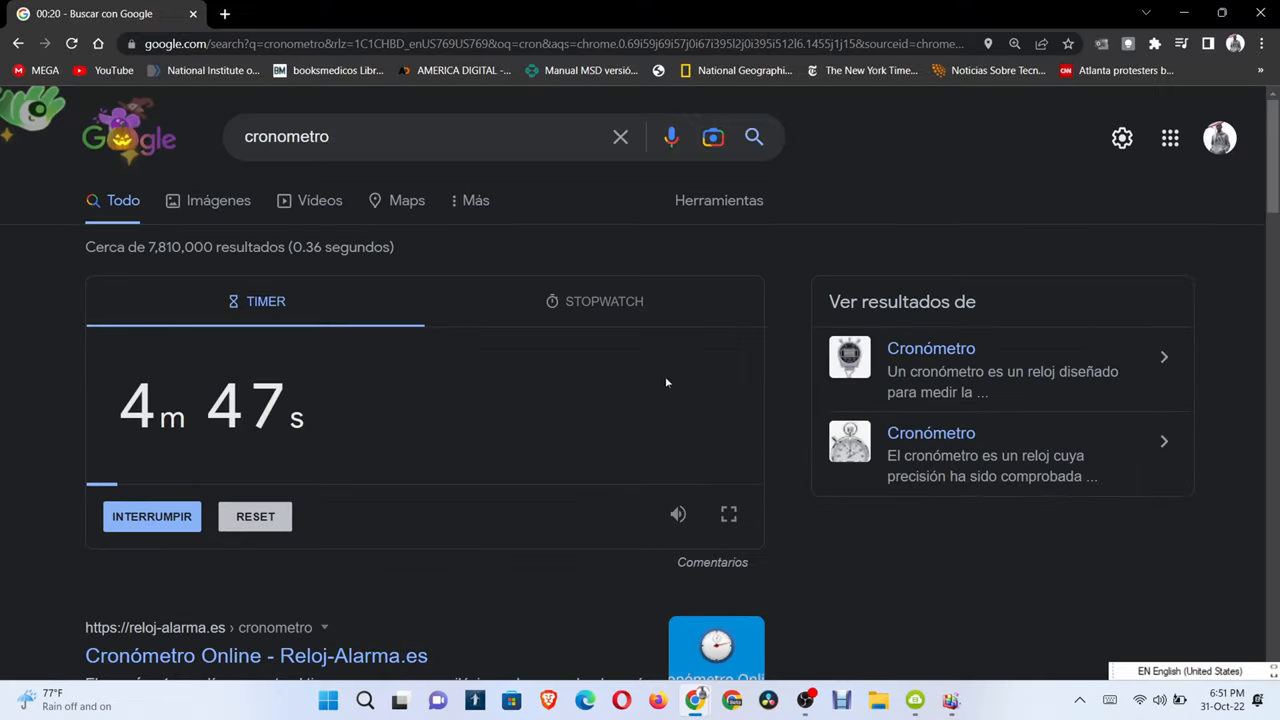
Step: Reset the stopwatch to 0 and the timer to a stopped 5 minutes
click(593, 301)
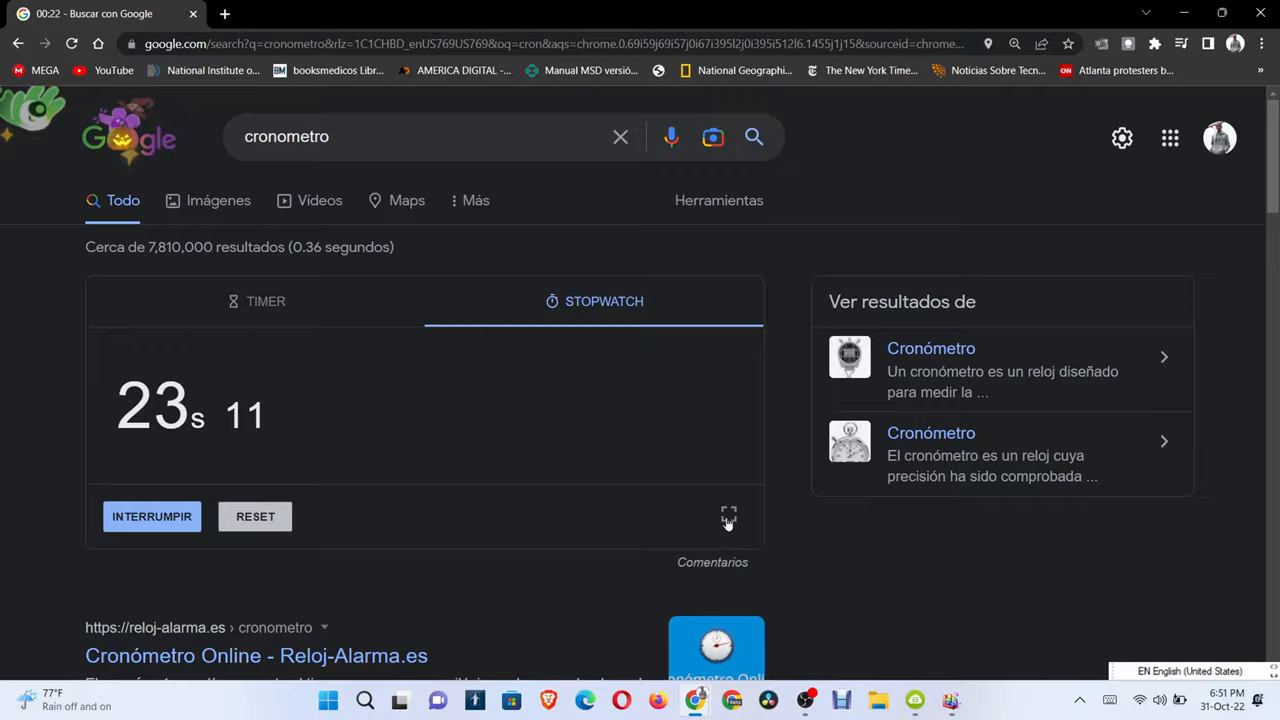
click(729, 513)
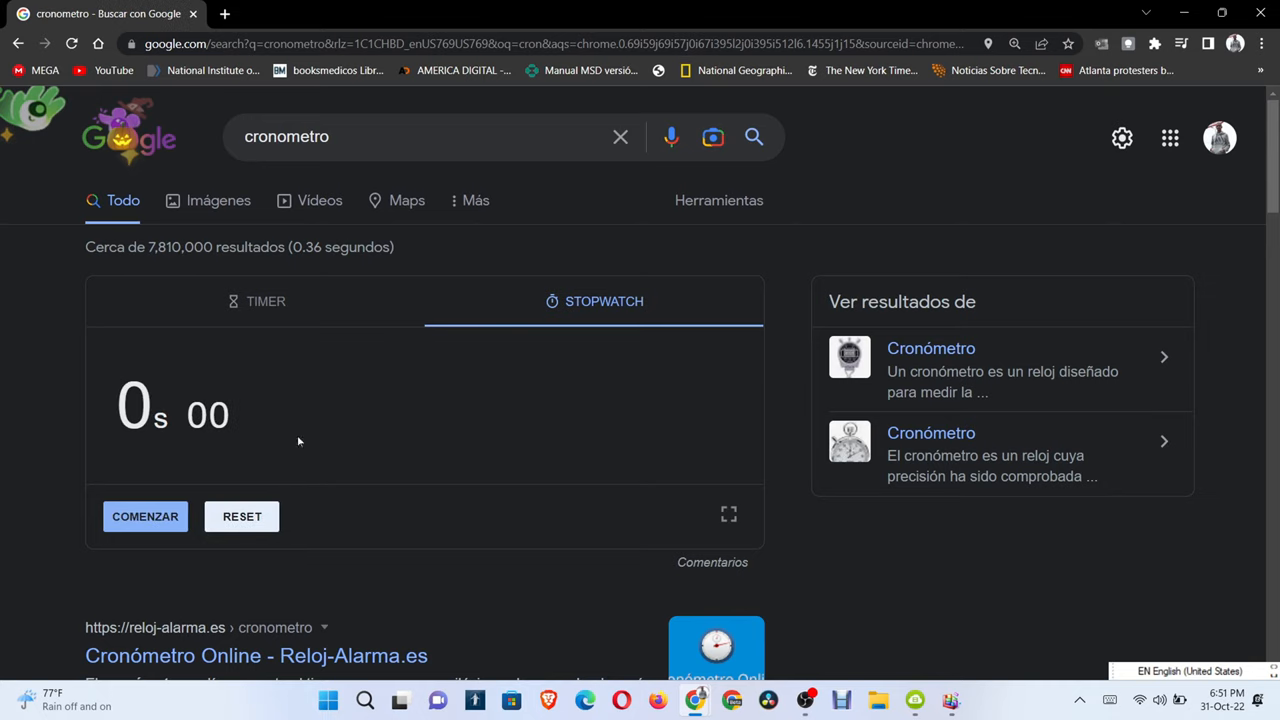
click(265, 301)
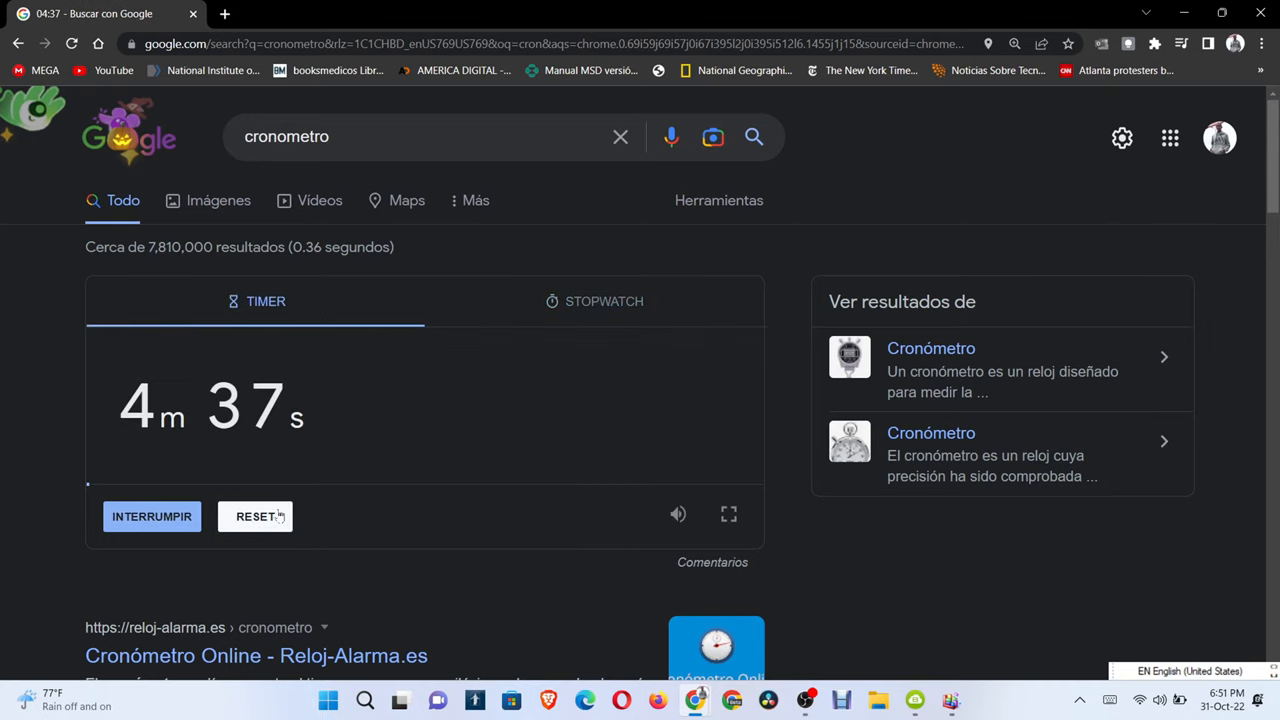
click(255, 516)
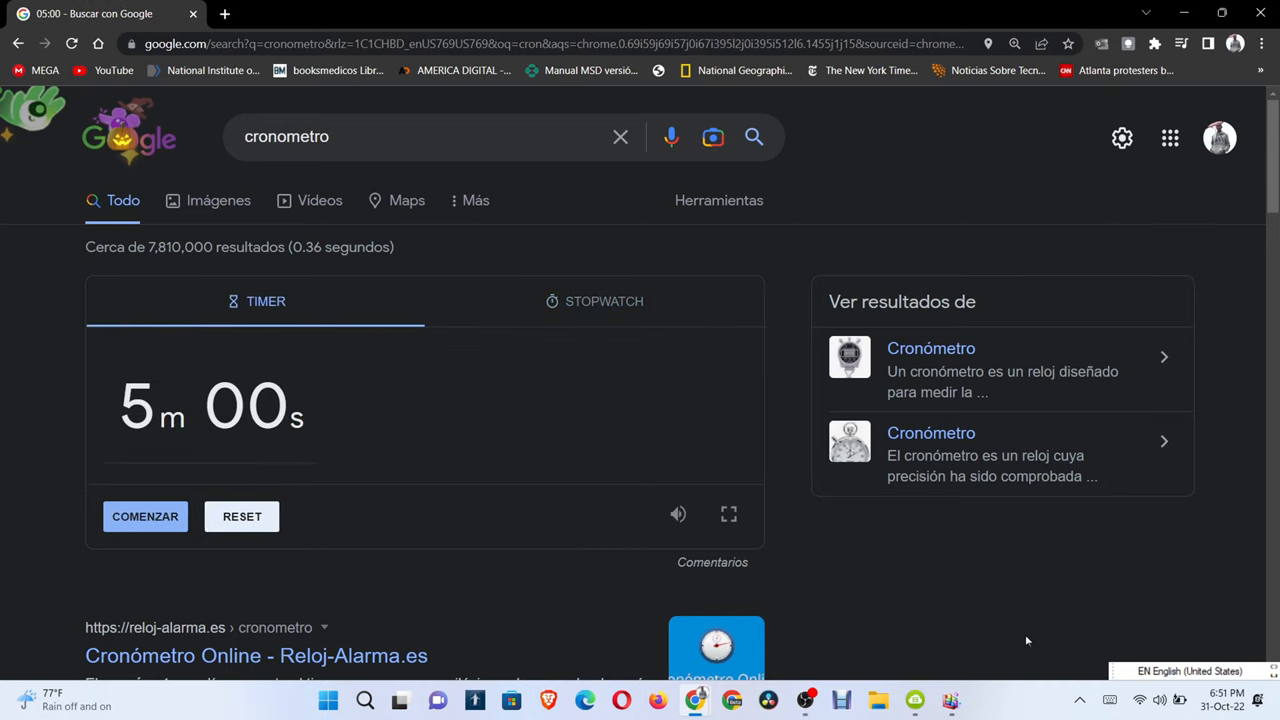